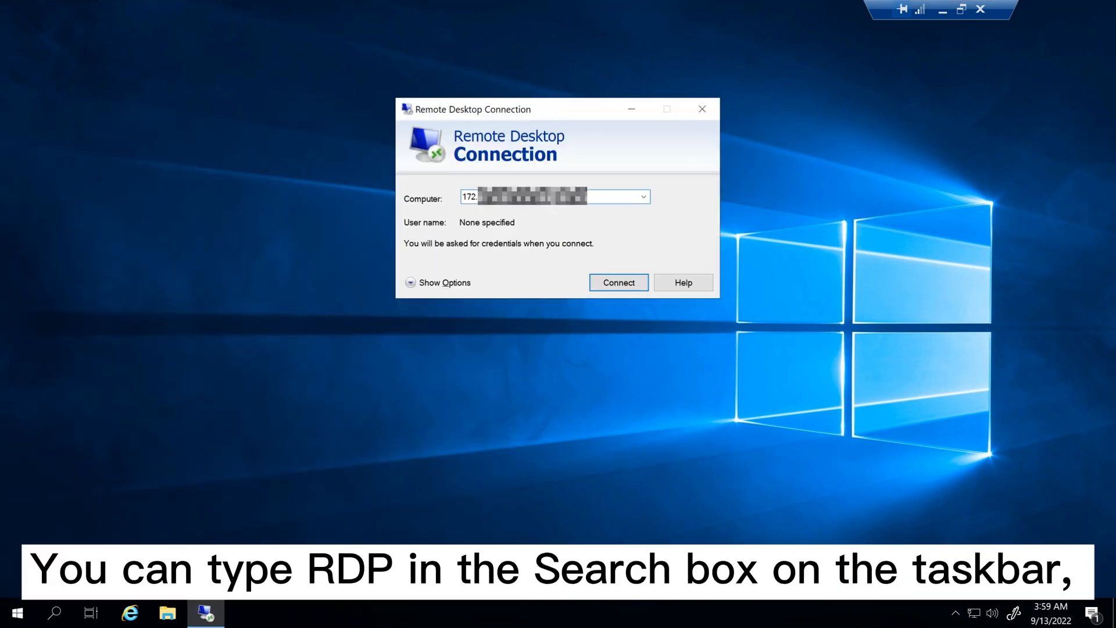
- Connect to the remote server and sign in with the administrator credentials
{"action": "left_click", "coordinate": [618, 282]}
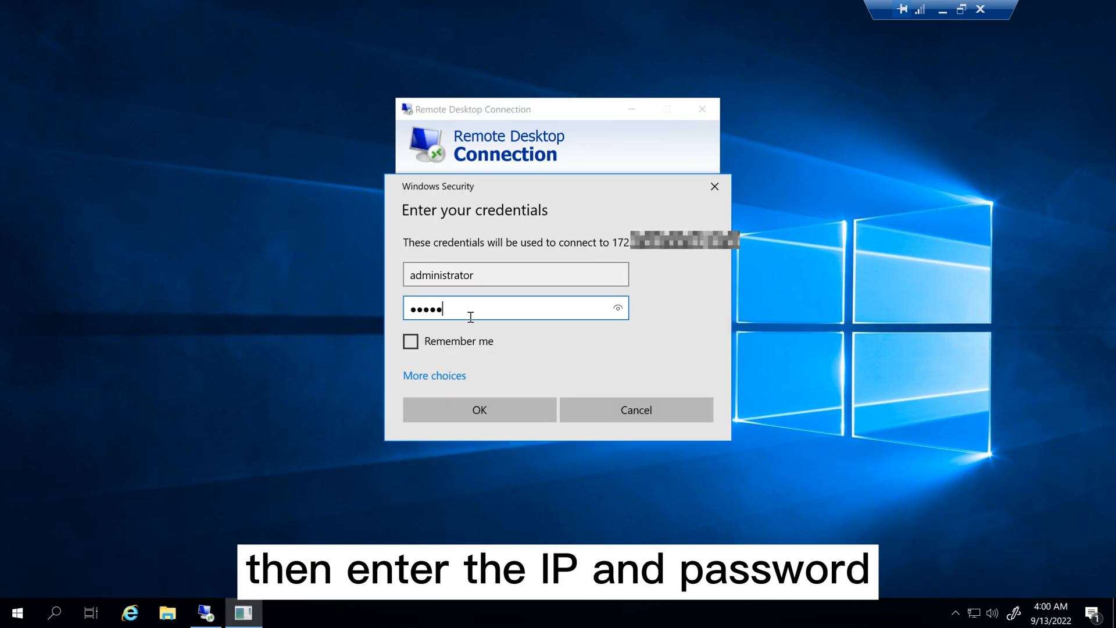
{"action": "left_click", "coordinate": [479, 409]}
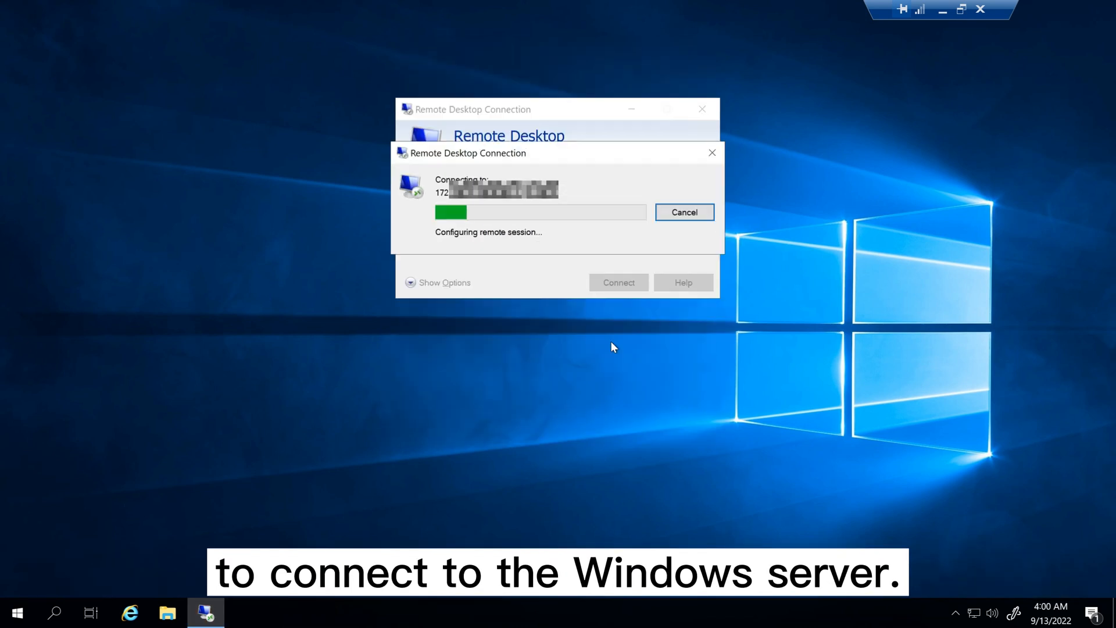
{"action": "left_click", "coordinate": [16, 612]}
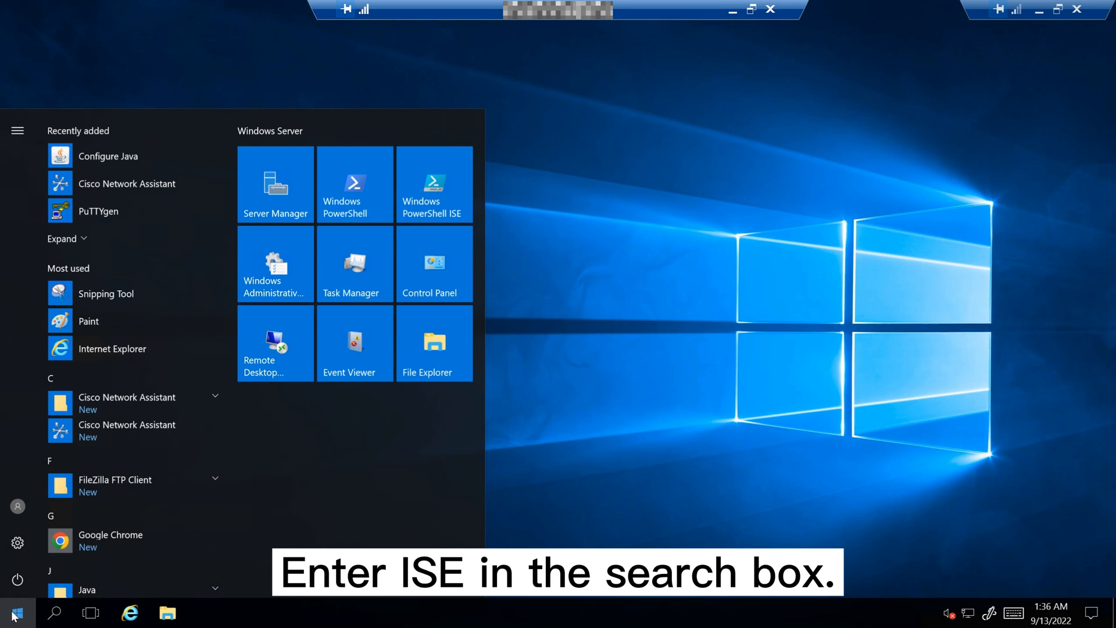
- Search the remote server's Start menu for Windows PowerShell ISE
{"action": "left_click", "coordinate": [54, 613]}
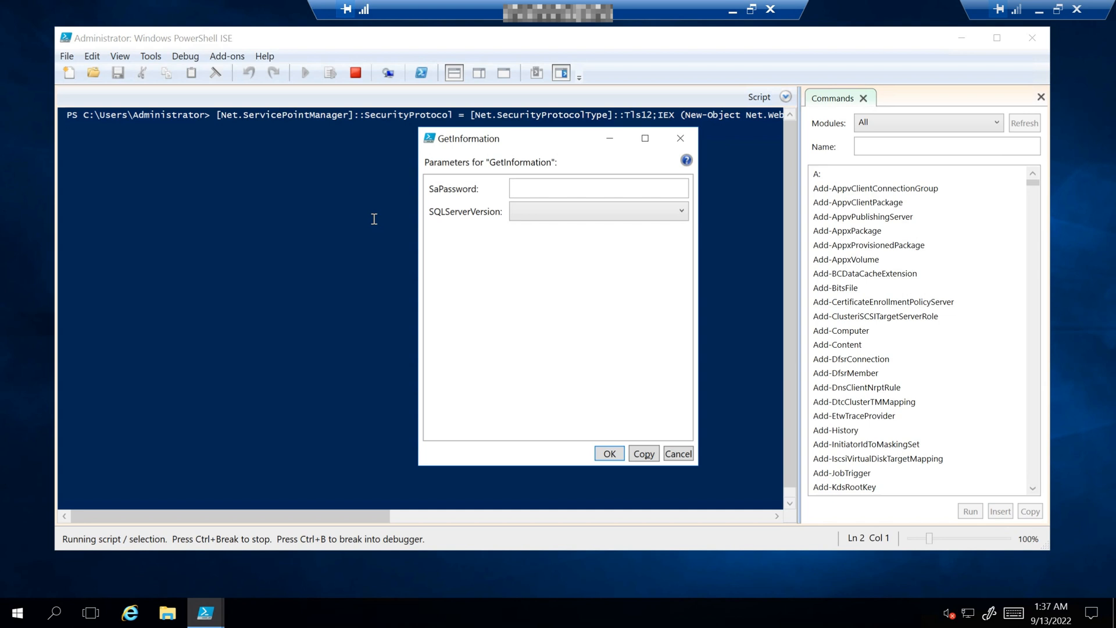
- Supply the SA password and SQL_2019_Express_X64 version, starting the package download to C:/
{"action": "type", "text": "FT"}
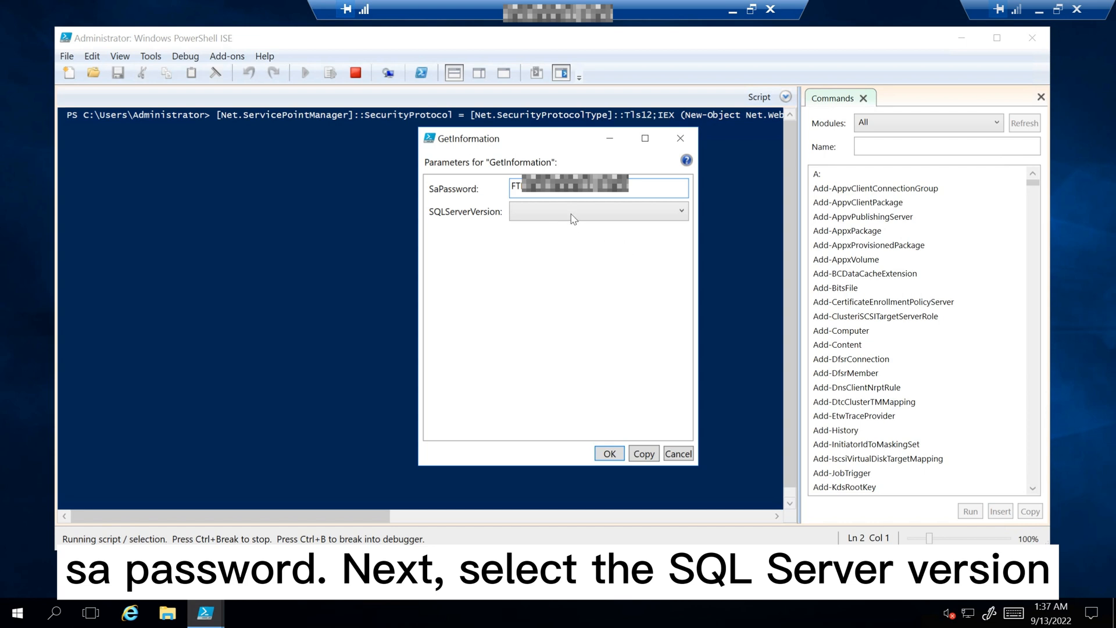
{"action": "left_click", "coordinate": [597, 211]}
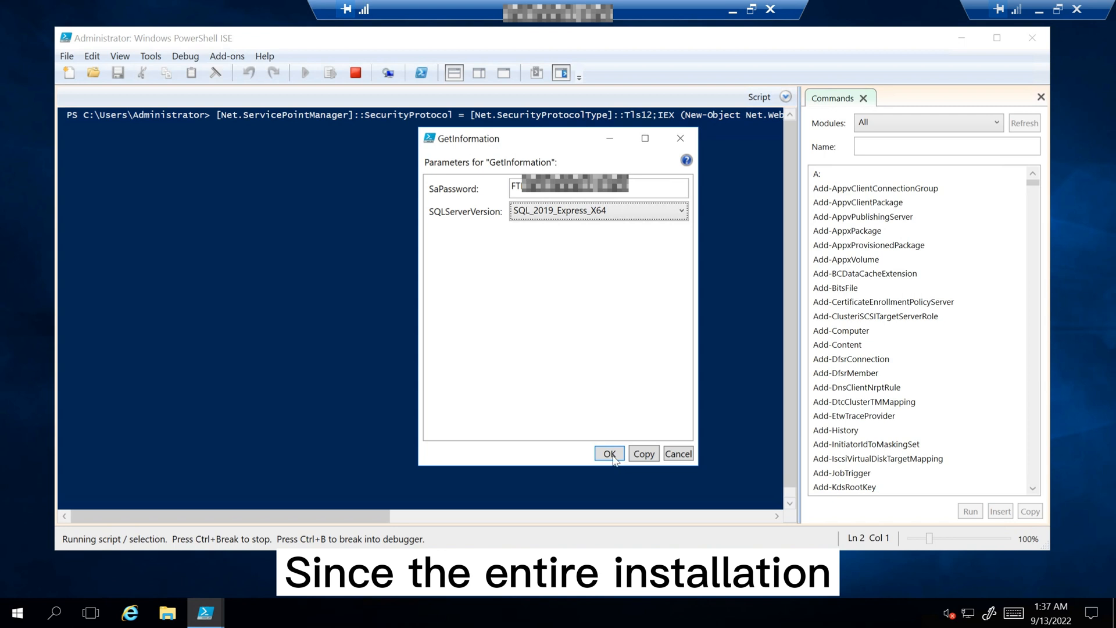
{"action": "left_click", "coordinate": [608, 454]}
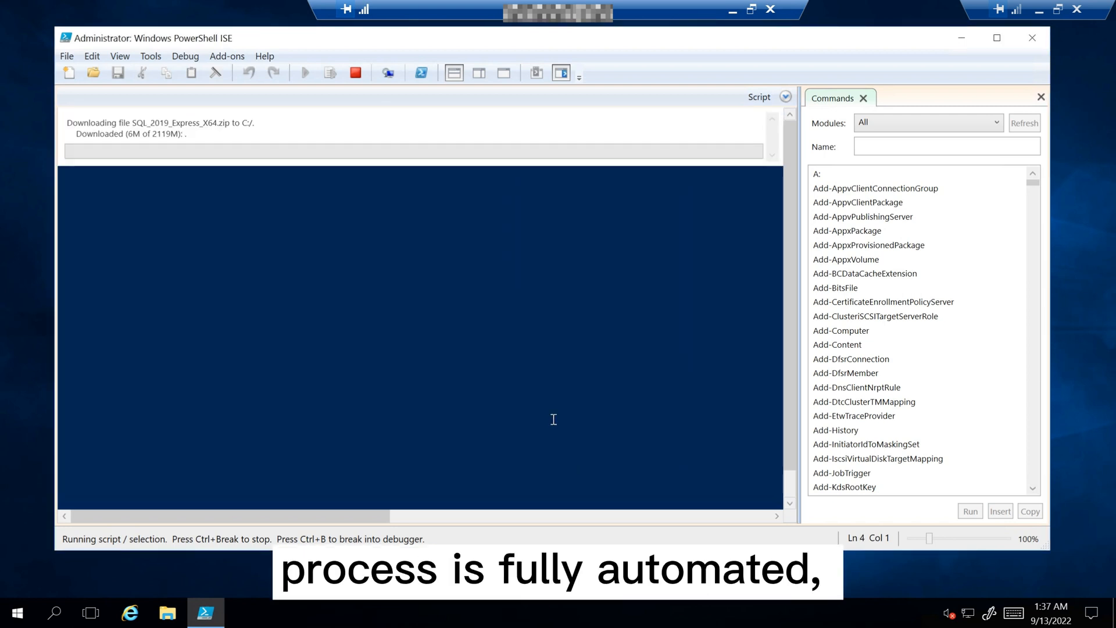